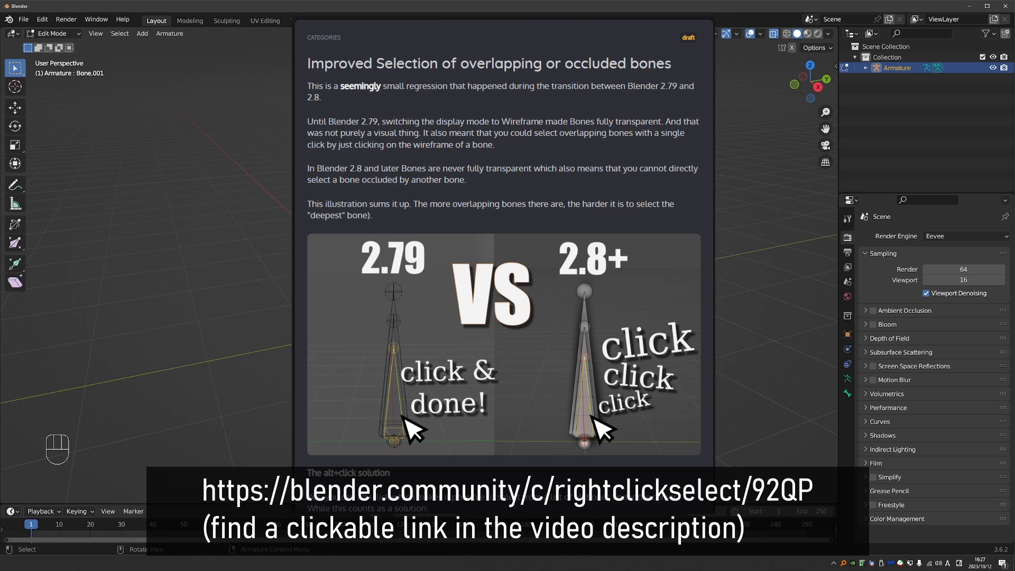
Cycle selection through the stacked bones from Bone to Bone.001 down to innermost Bone.002.
scroll(up, 3)
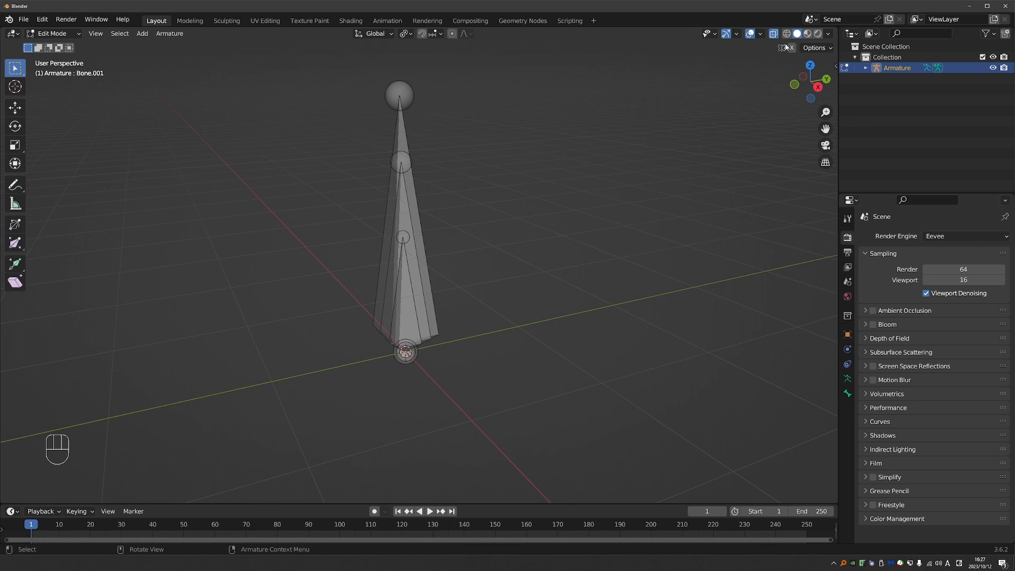
click(787, 33)
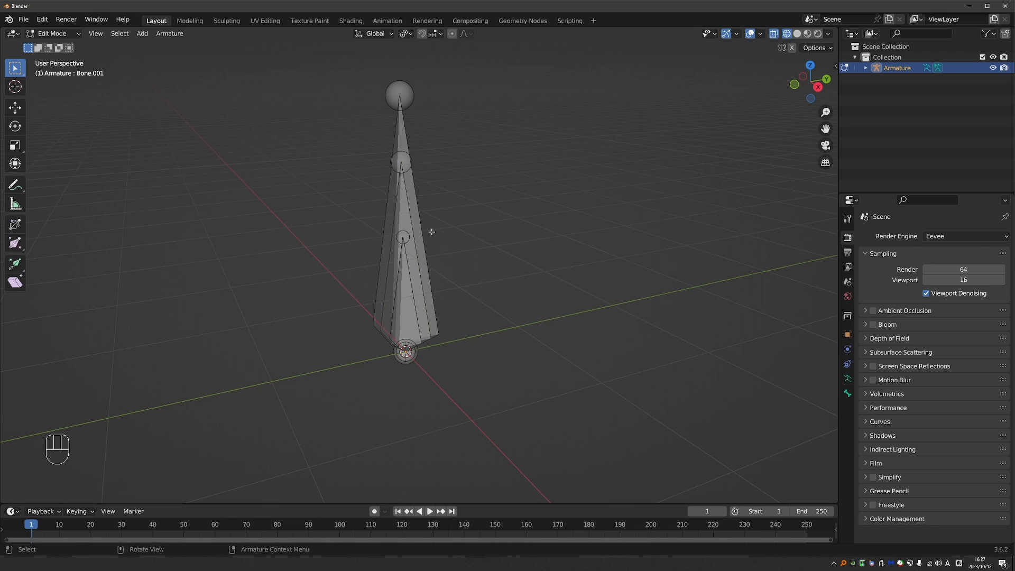
scroll(up, 3)
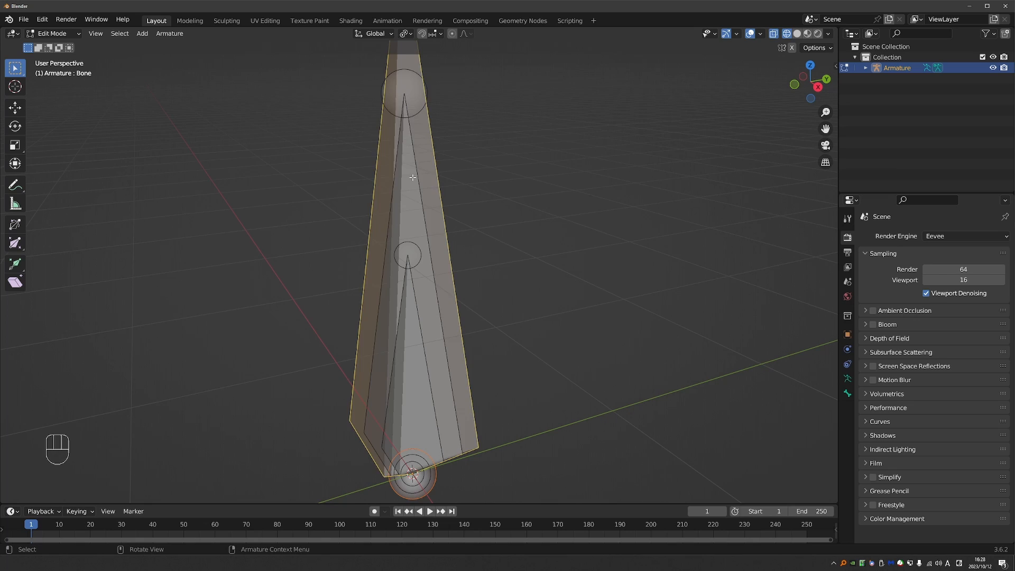
click(406, 94)
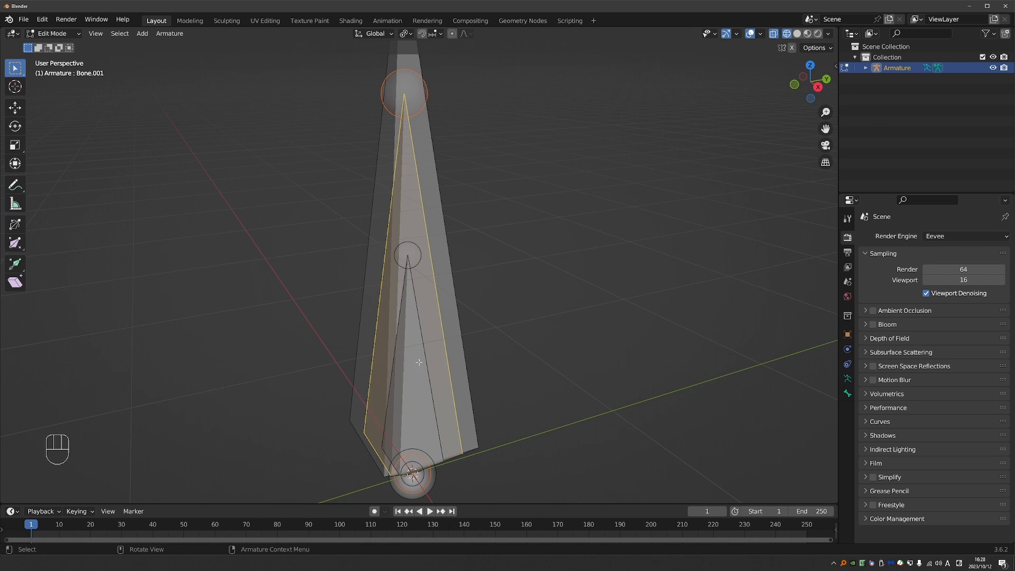
mouse_move(419, 353)
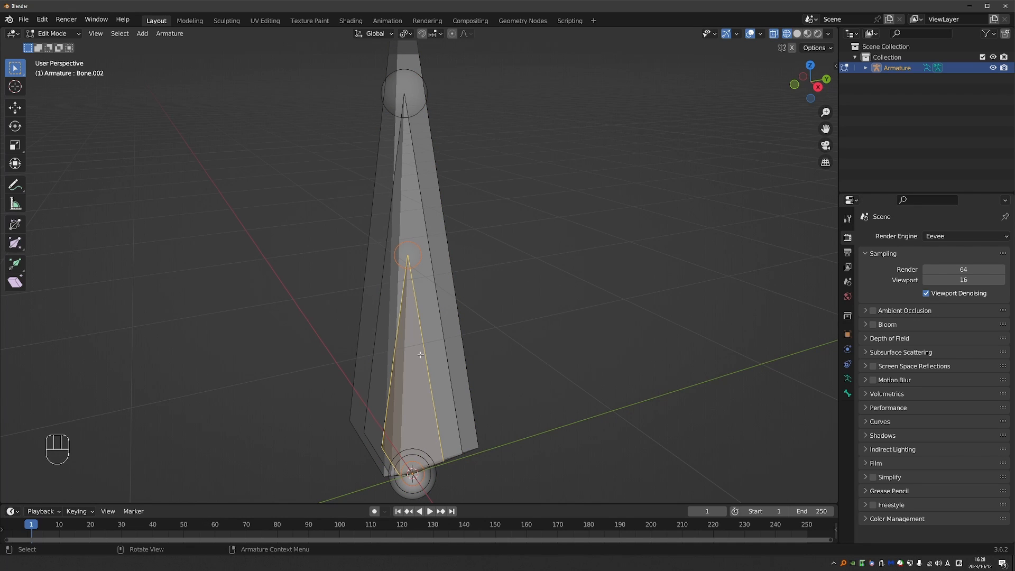
click(420, 355)
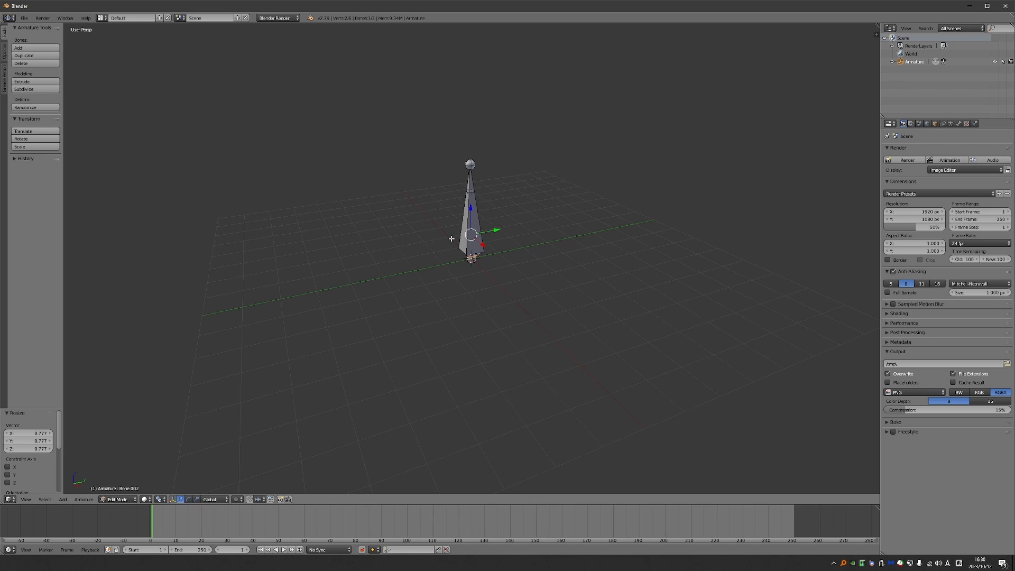
Switch the 2.79 viewport shading to Wireframe so the inner bones show through.
click(154, 499)
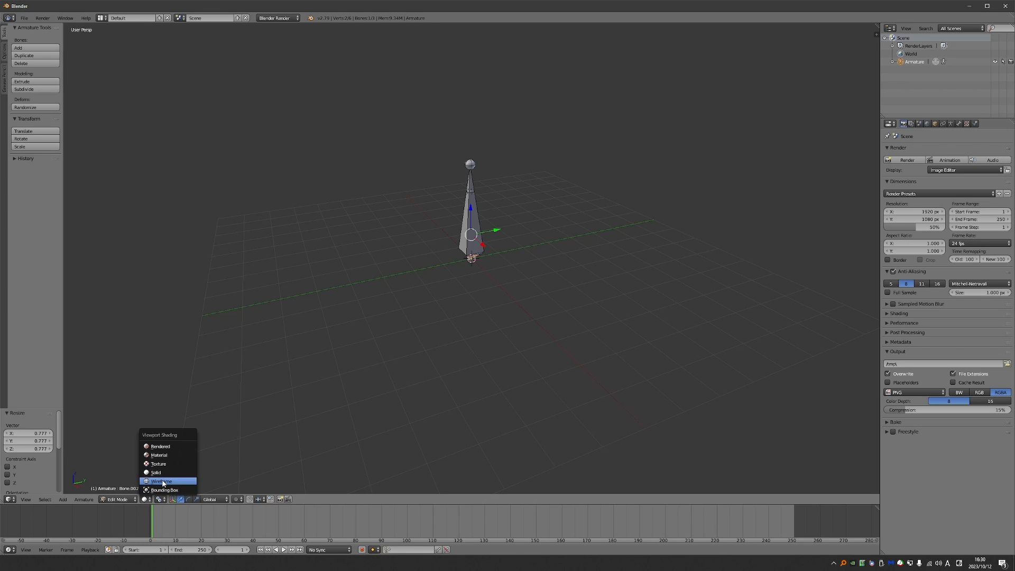
click(162, 481)
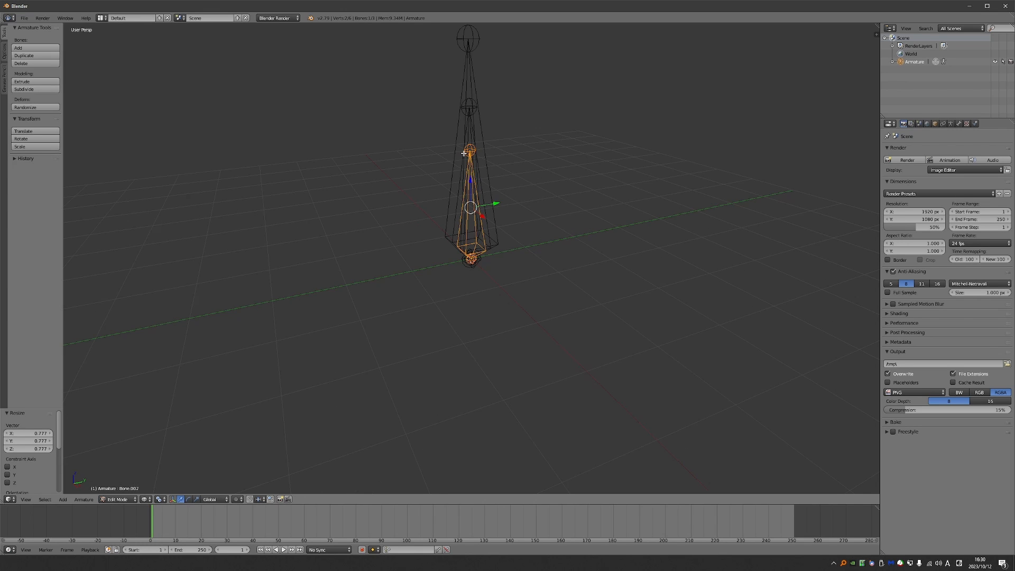
mouse_move(465, 169)
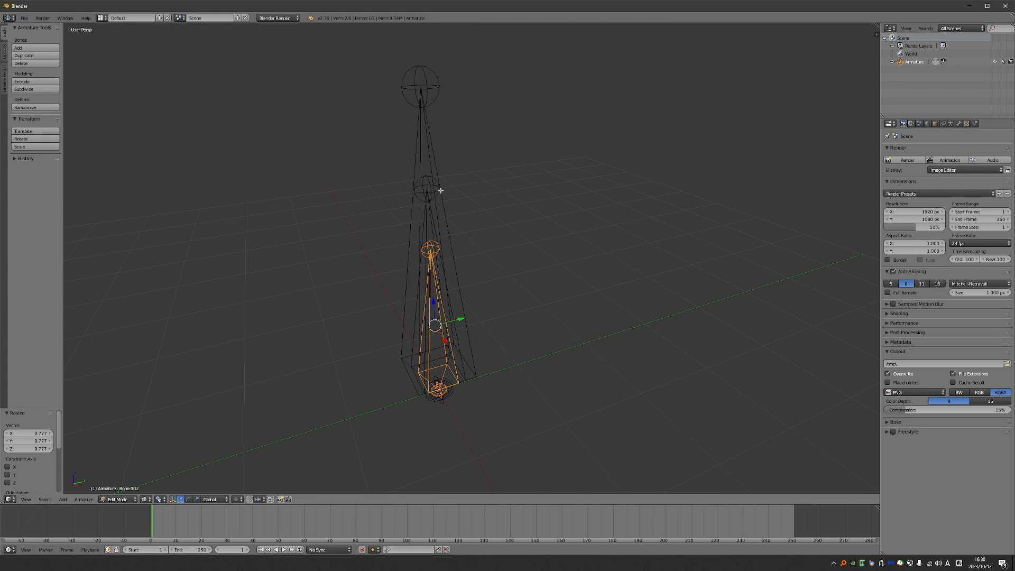
mouse_move(420, 236)
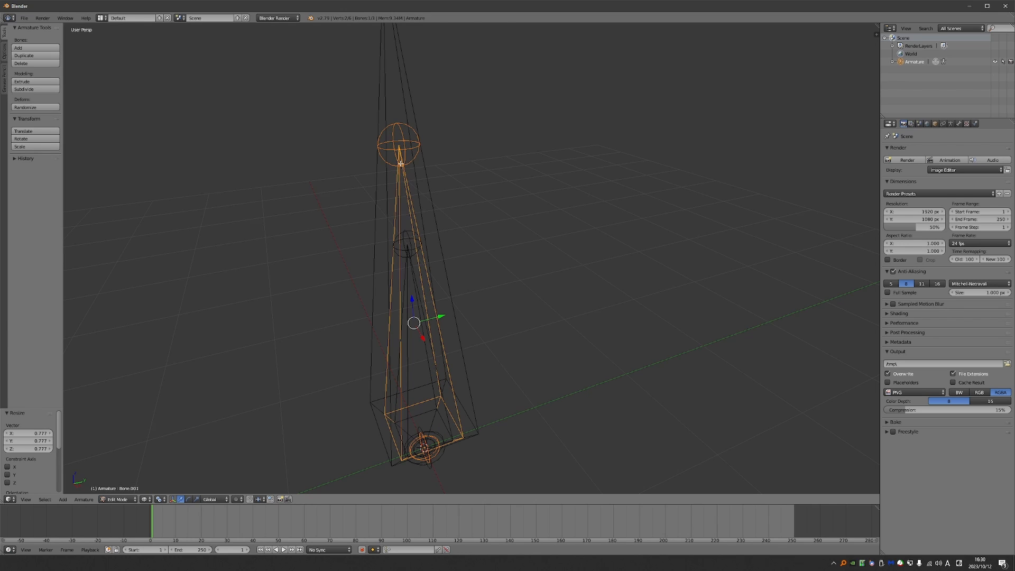
mouse_move(401, 340)
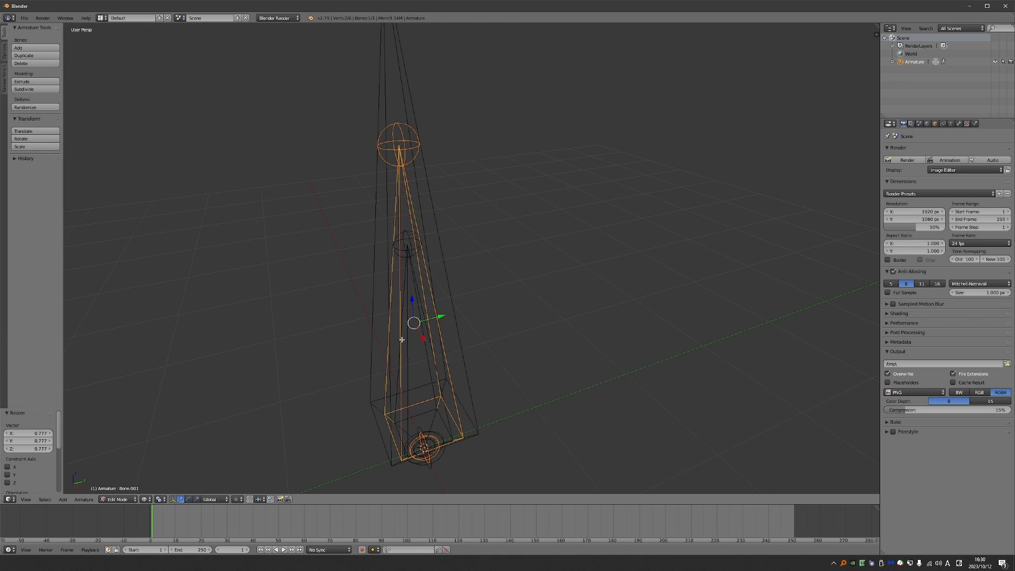
mouse_move(448, 234)
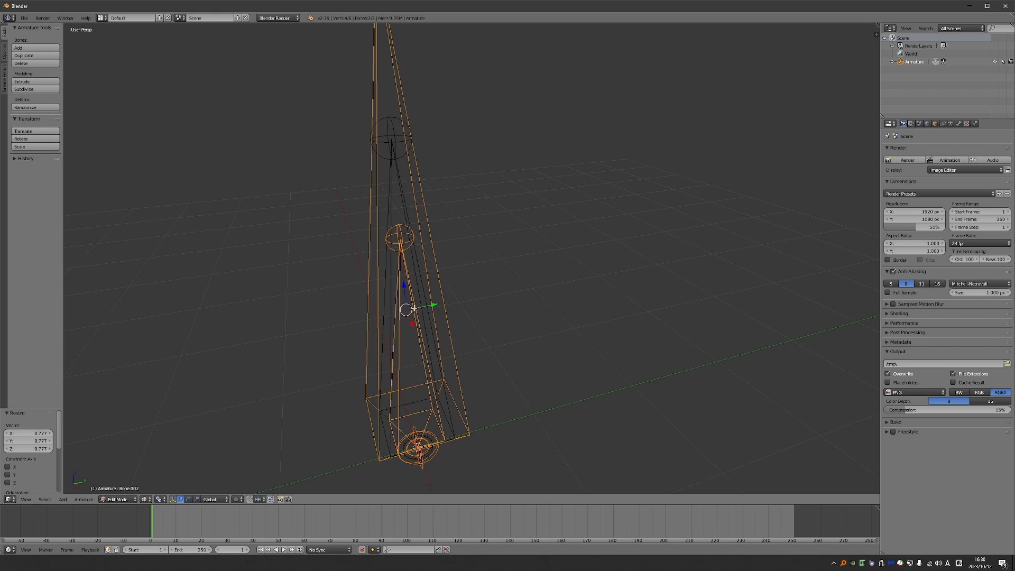
Parent the selected bones as a Connected chain via Ctrl+P.
key(ctrl+p)
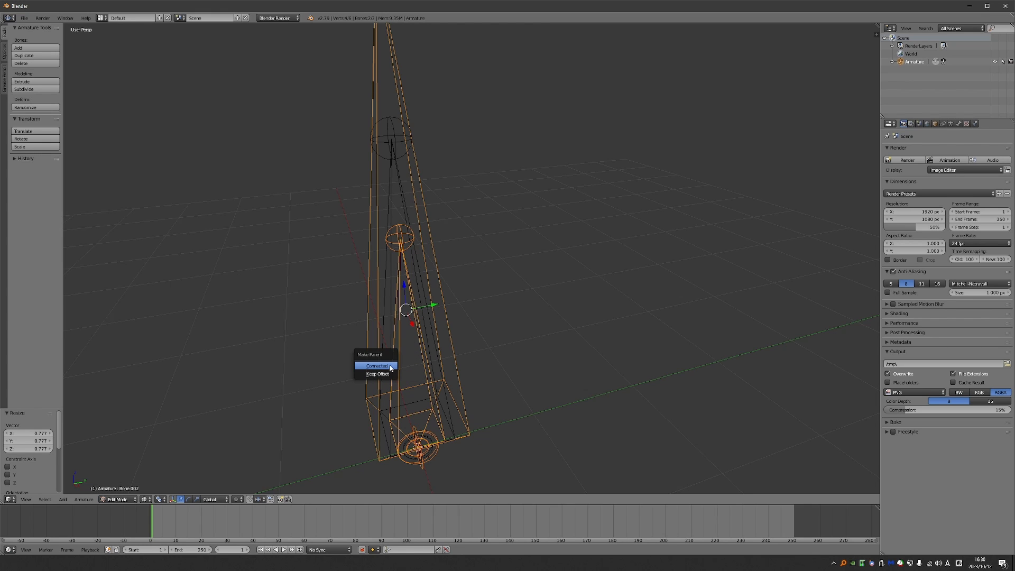
click(375, 373)
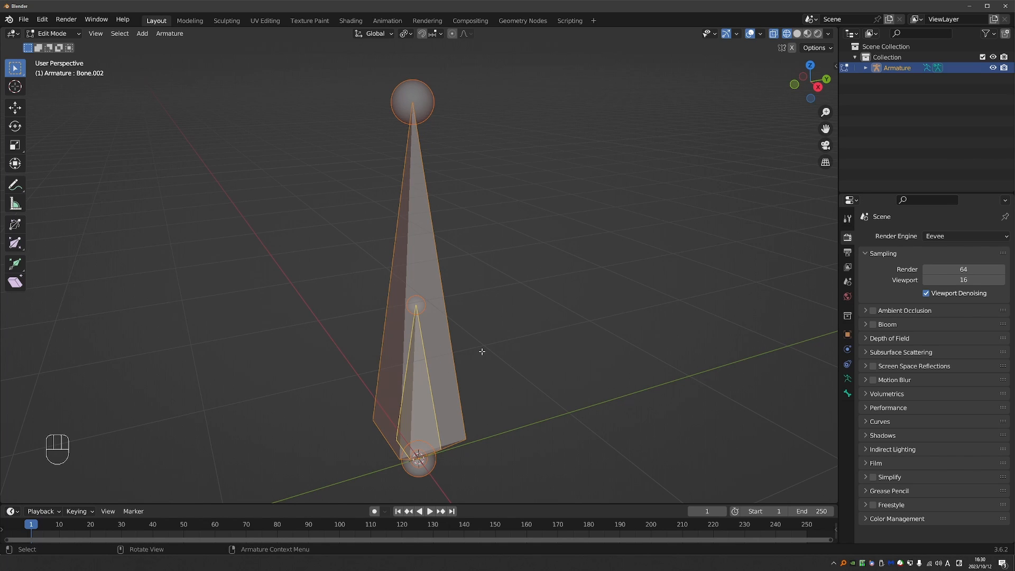
Clear selection, pick Bone plus hidden Bone.002, and parent with Keep Offset.
key(alt+h)
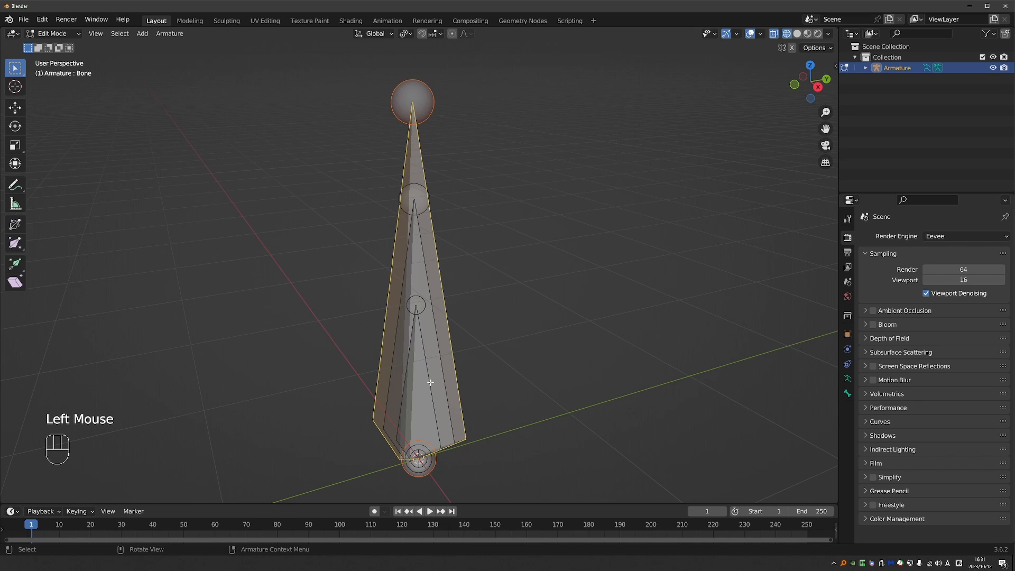
click(411, 382)
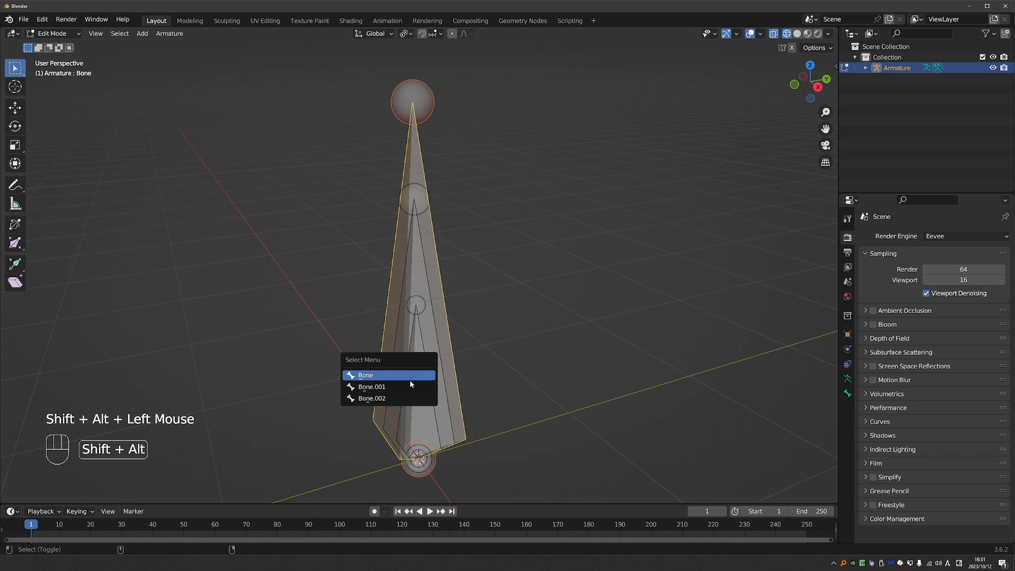
click(372, 399)
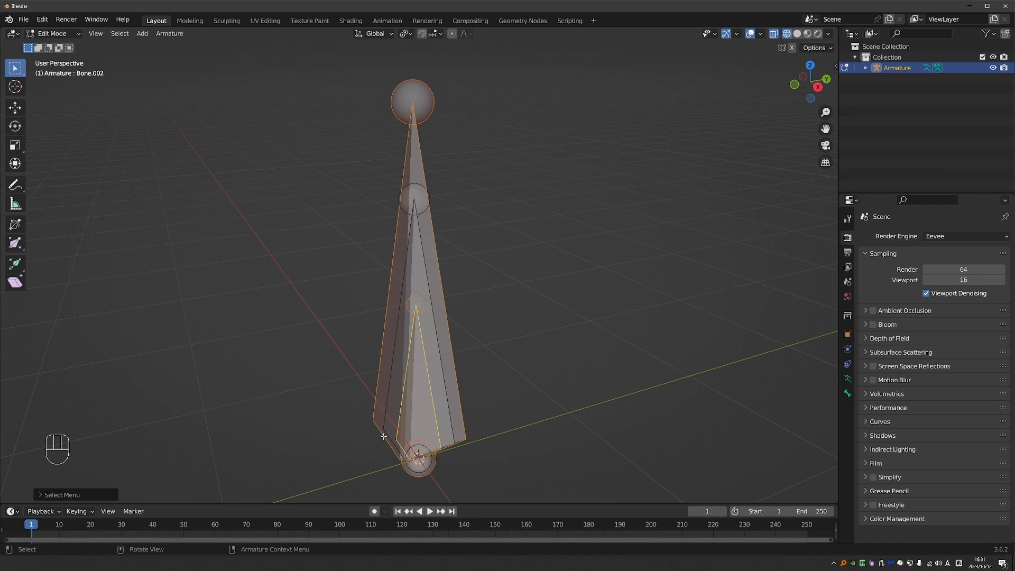
key(ctrl+p)
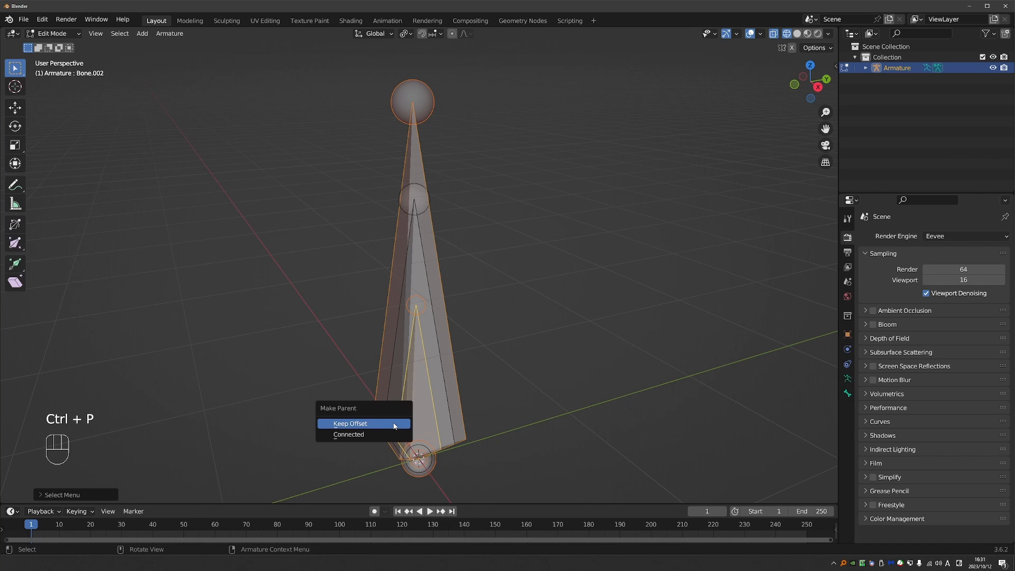
click(350, 423)
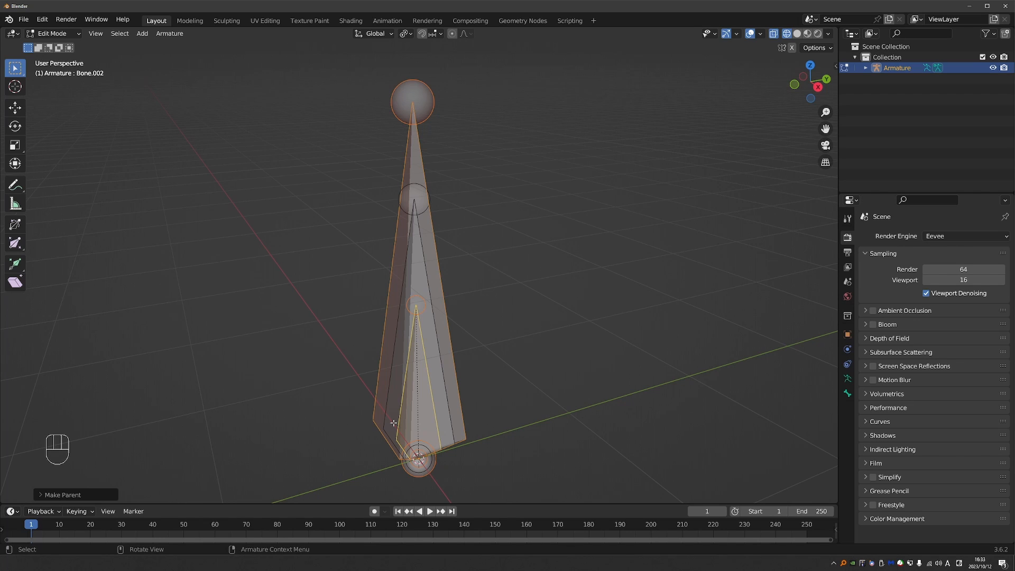
mouse_move(449, 368)
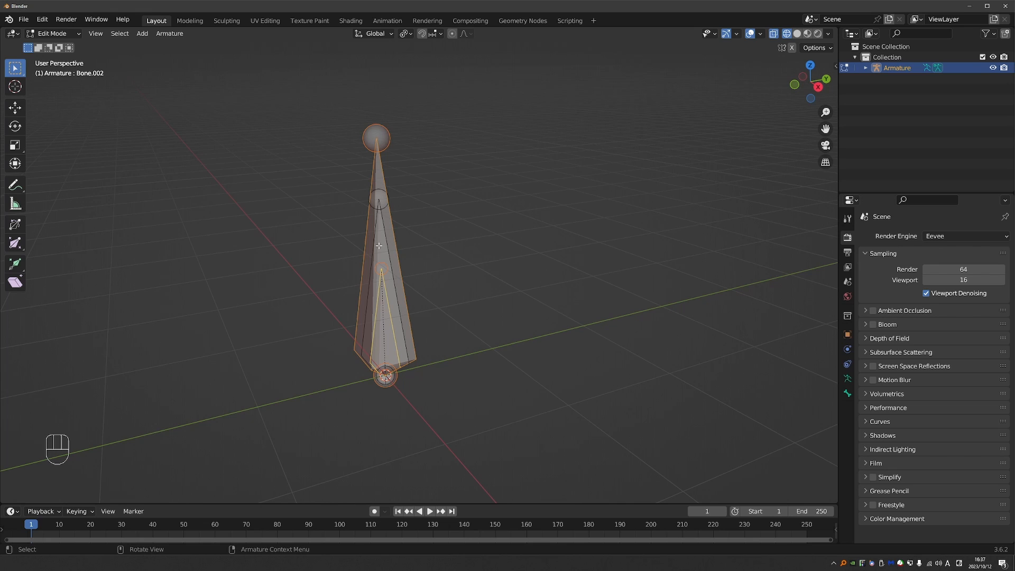
Shift-select the middle bone Bone.001 to add it to the selection.
scroll(up, 3)
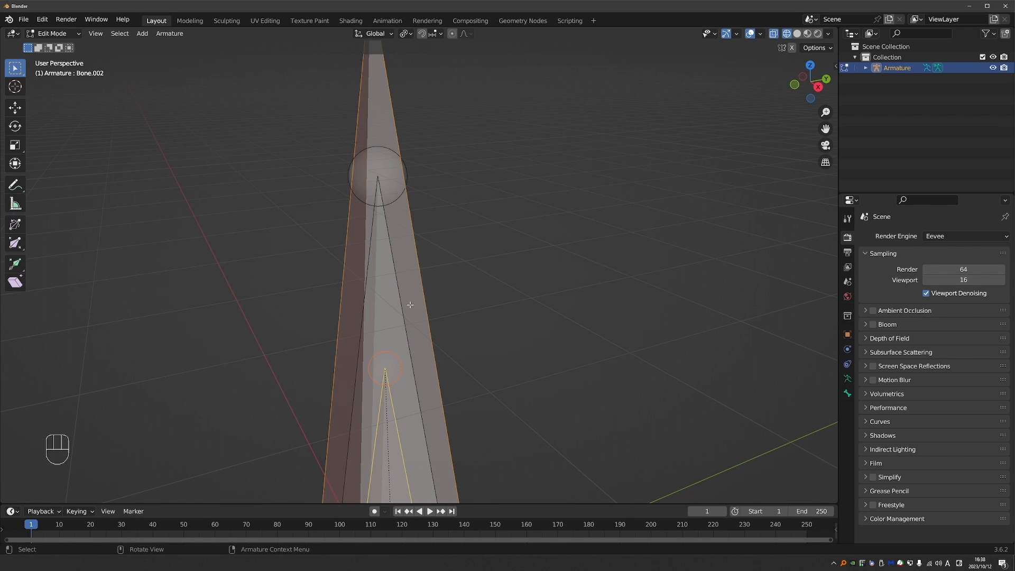
key(shift)
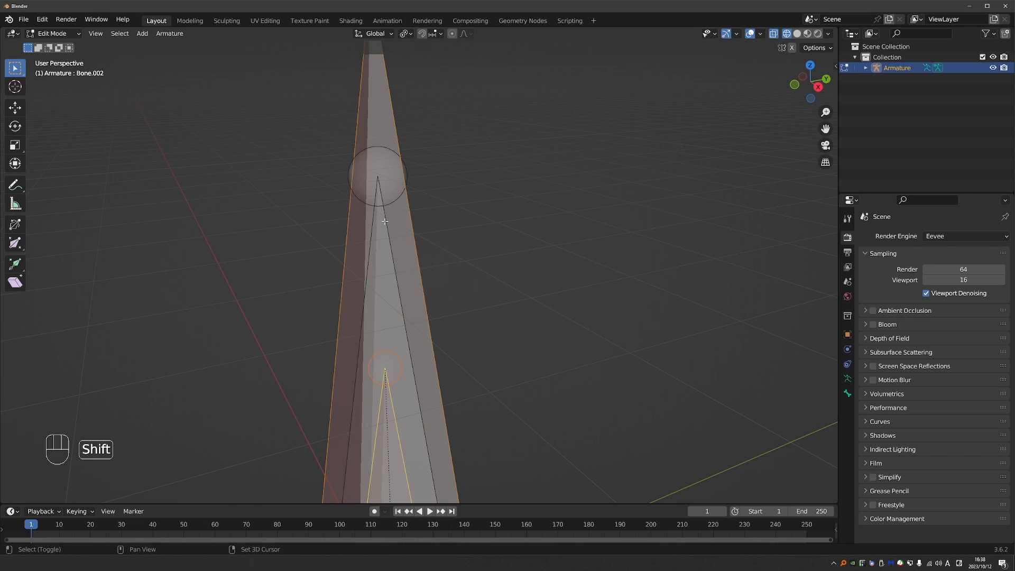
click(378, 175)
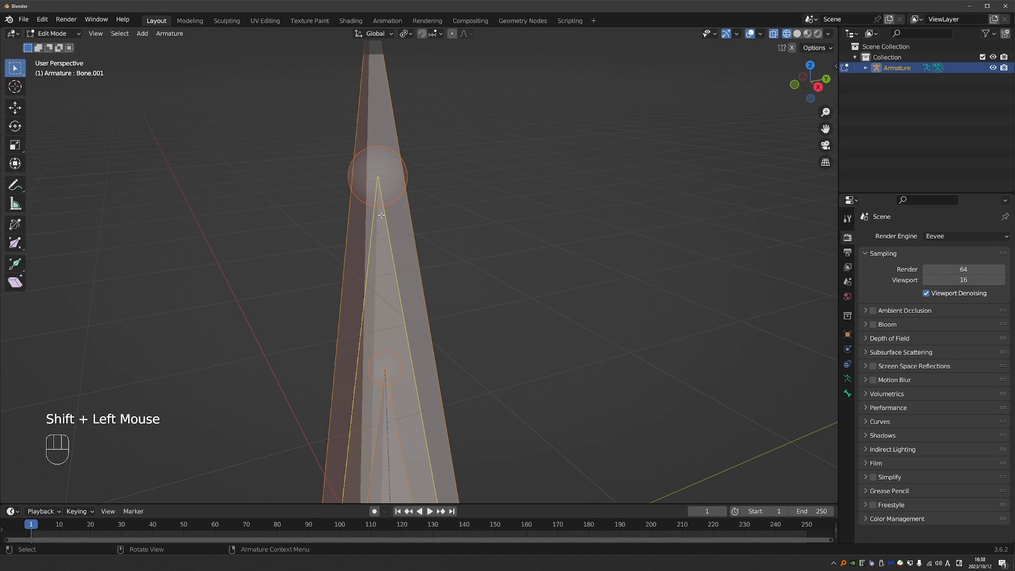